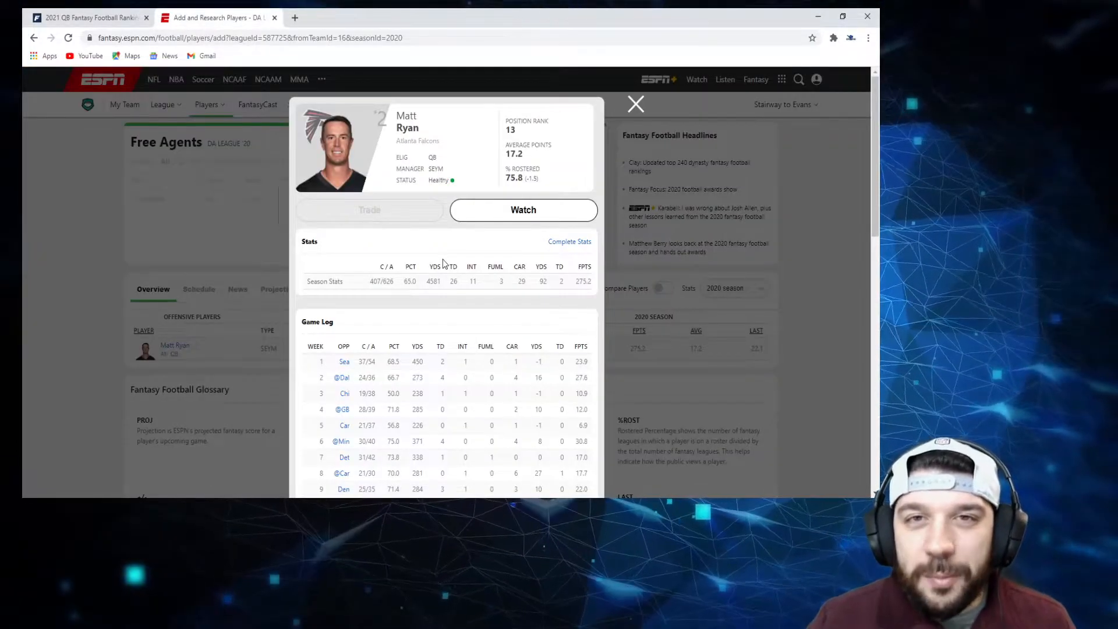
mouse_move(477, 255)
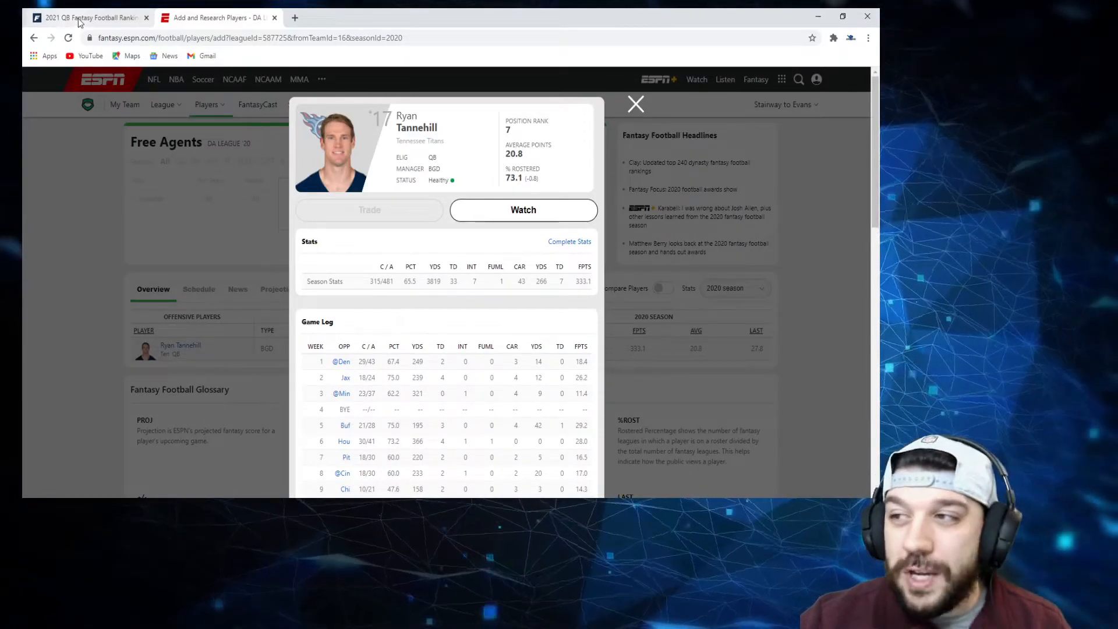
Switch back to the FantasyPros 2021 QB rankings tab showing the Tier 2 quarterbacks
left_click(90, 18)
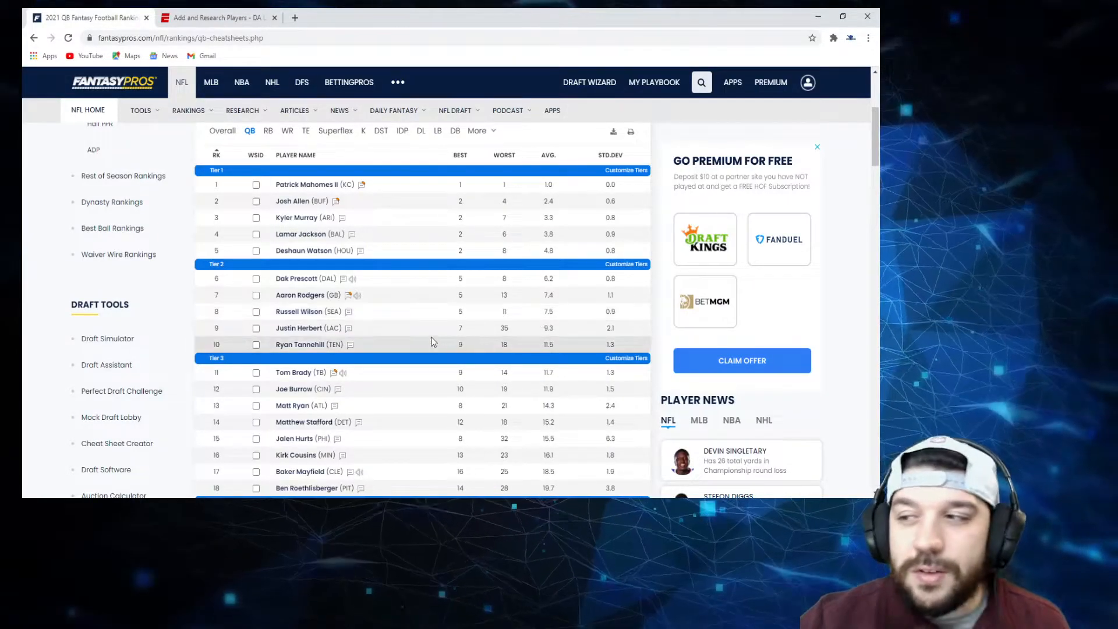
mouse_move(391, 335)
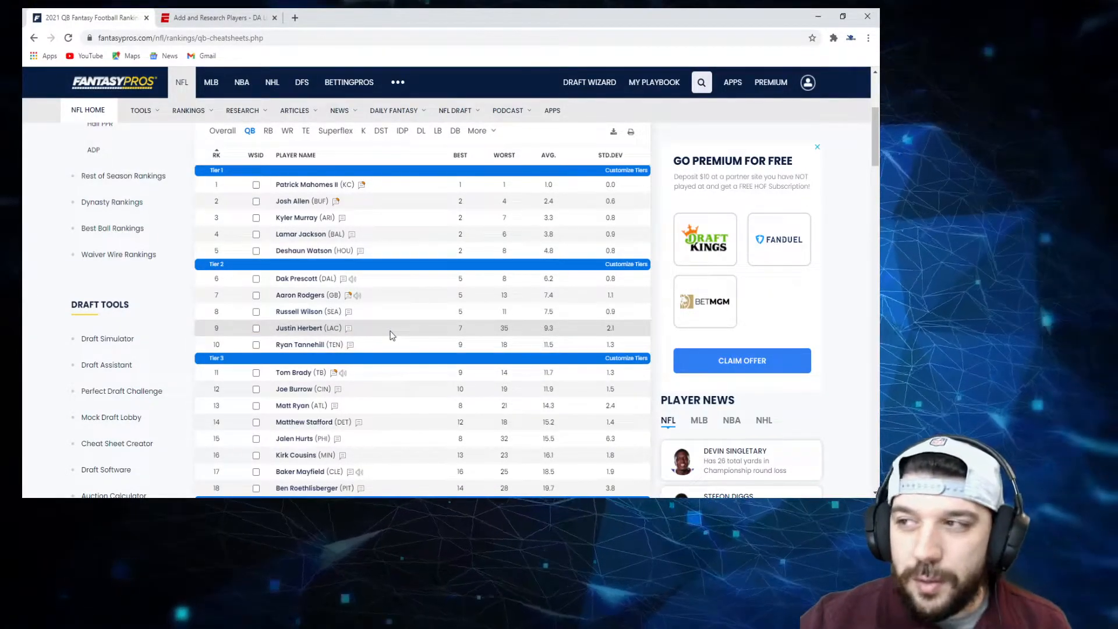
mouse_move(383, 335)
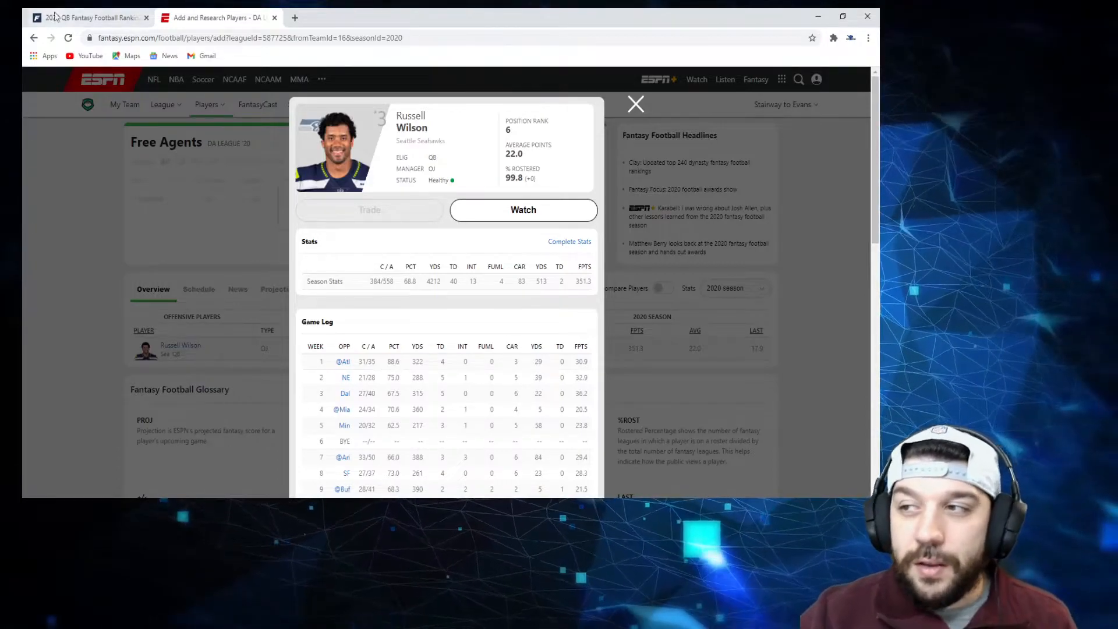
Return to the FantasyPros 2021 QB rankings tab with Russell Wilson eighth in Tier 2
left_click(90, 17)
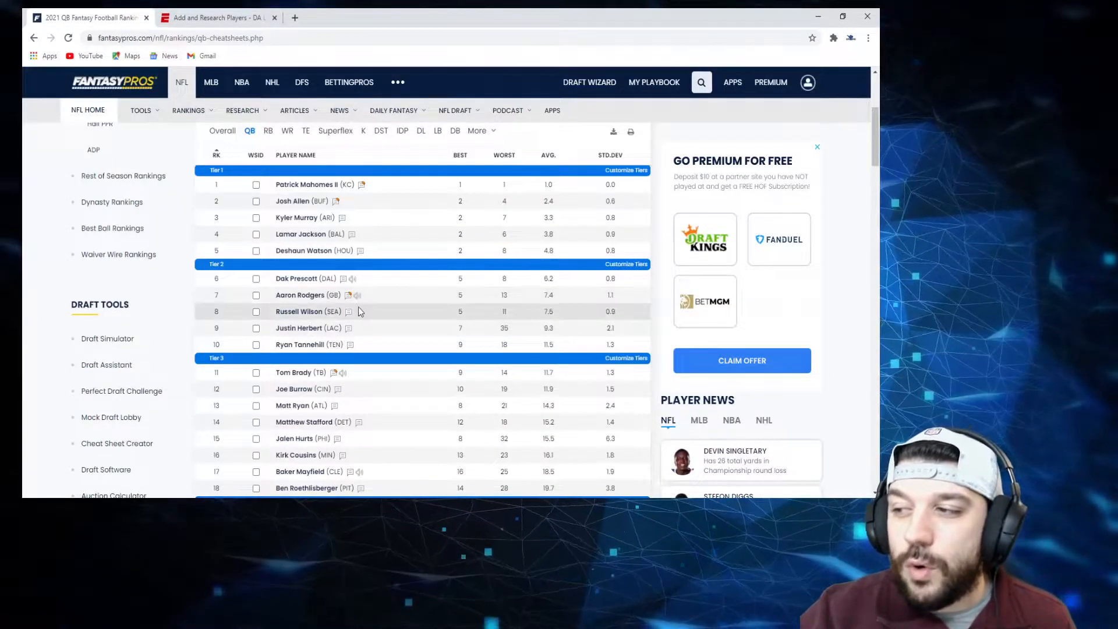
left_click(214, 17)
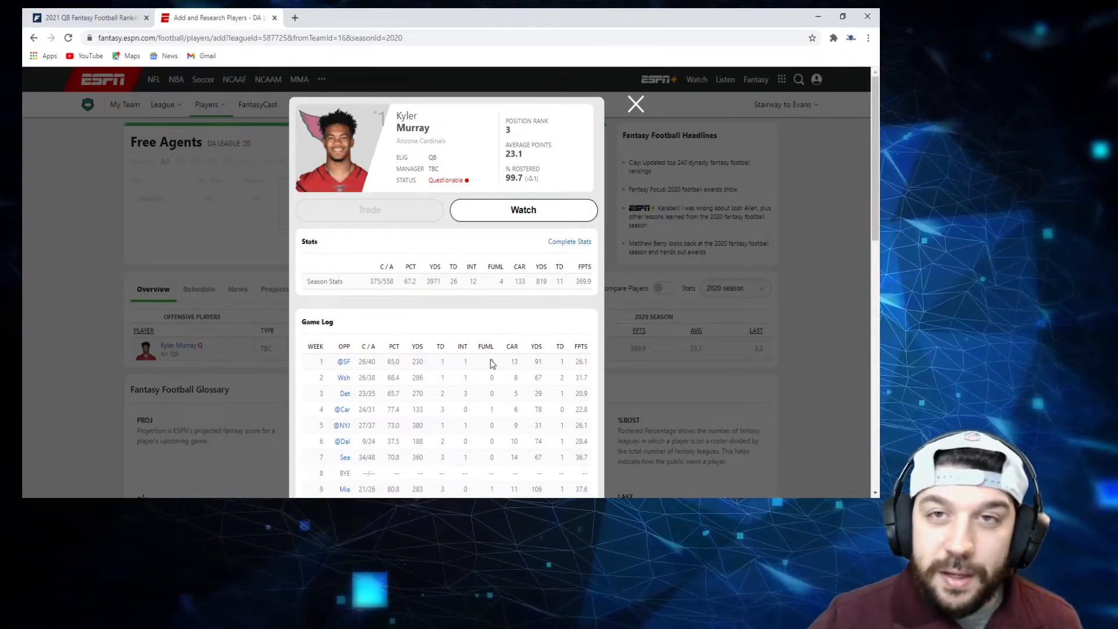
mouse_move(424, 377)
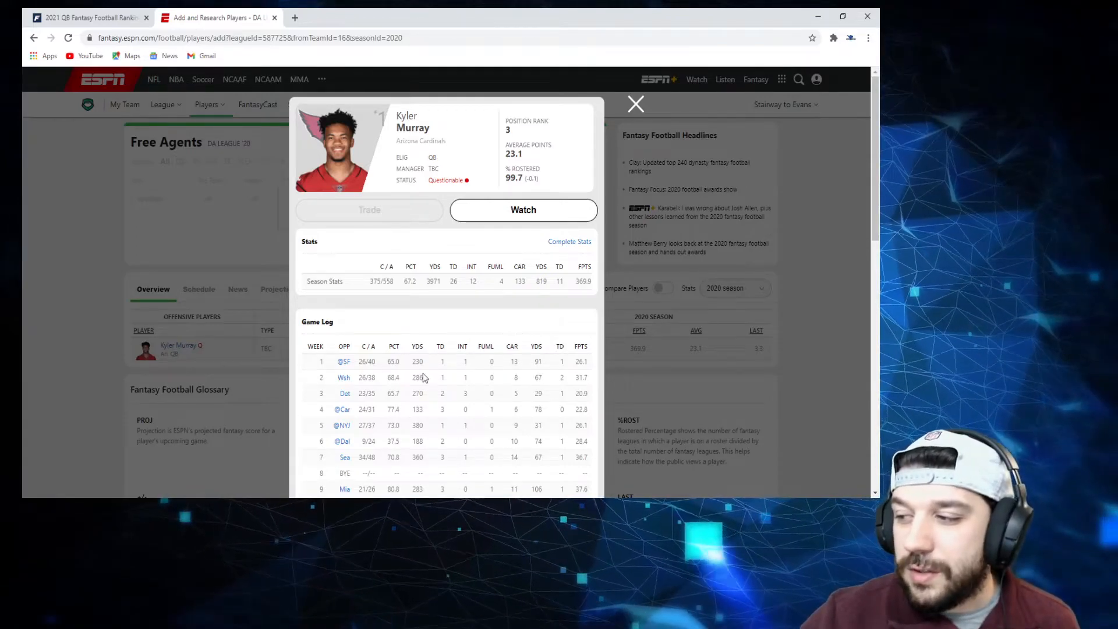
Scroll Kyler Murray's 2020 game log down to show weeks 10 through 16
scroll("down", 3)
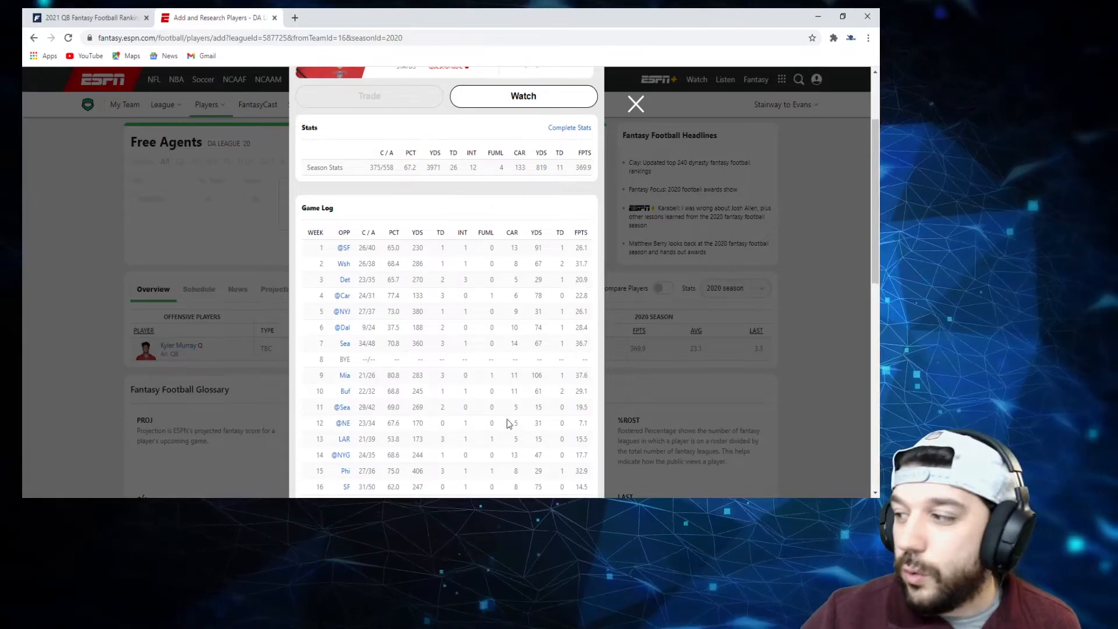
mouse_move(560, 439)
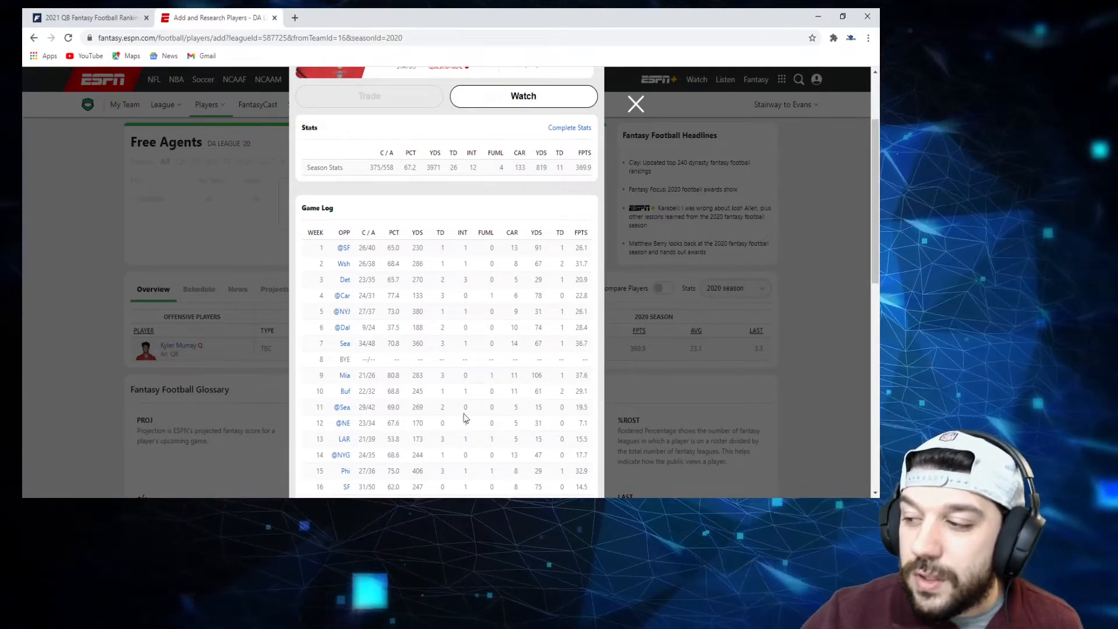
mouse_move(478, 427)
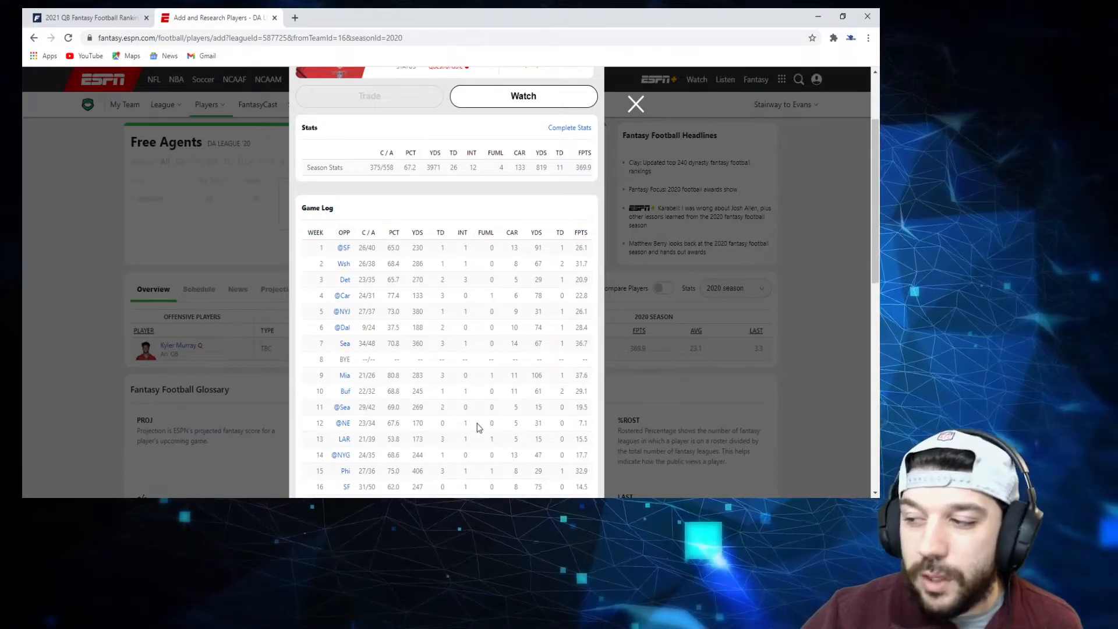